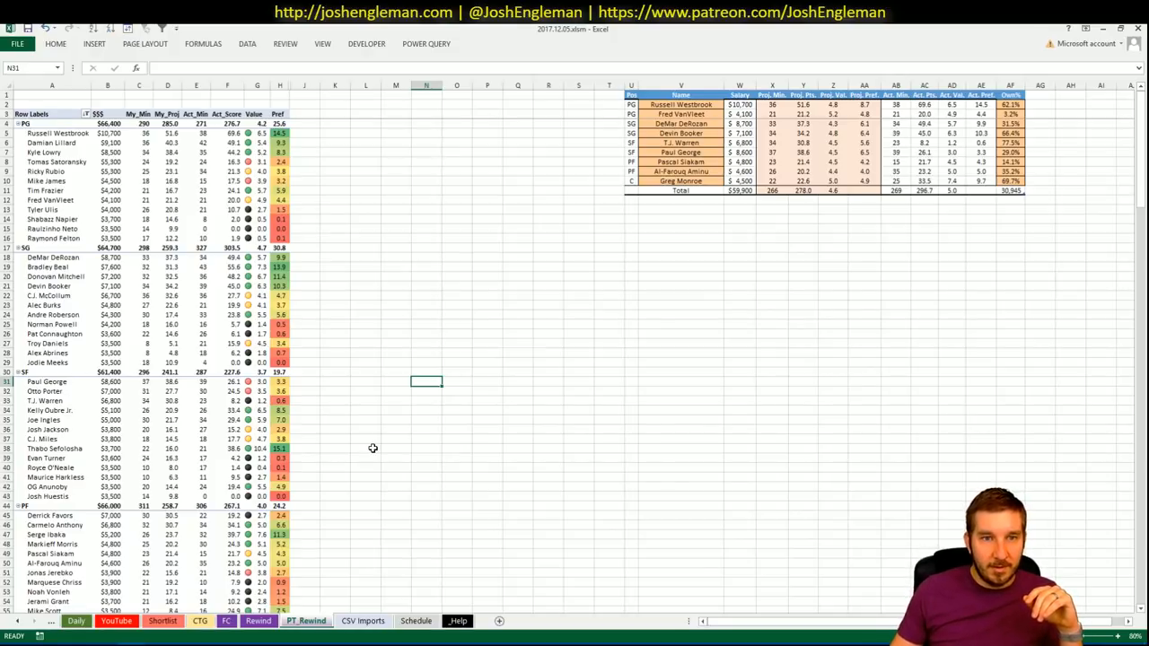
mouse_move(679, 407)
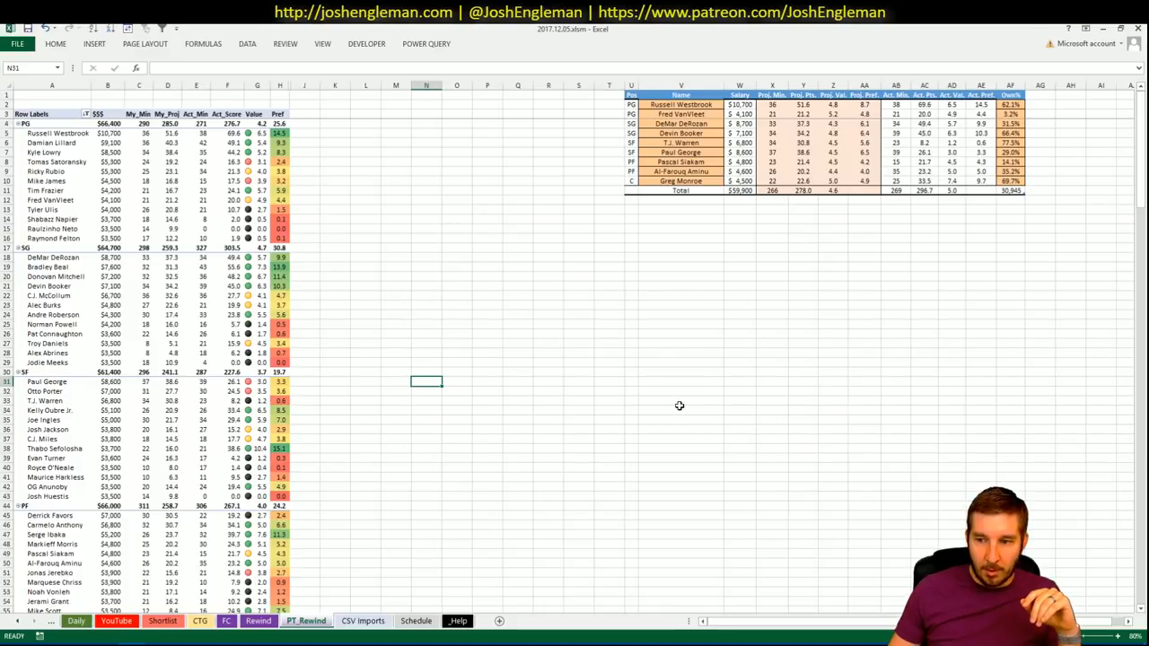
mouse_move(687, 398)
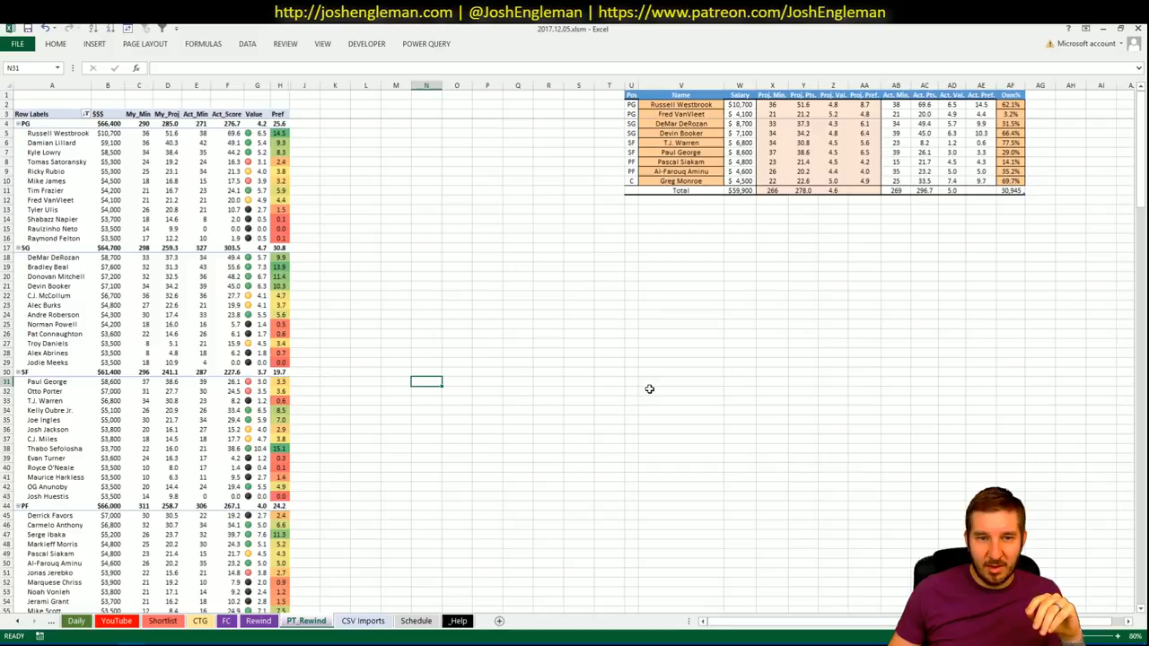
mouse_move(653, 381)
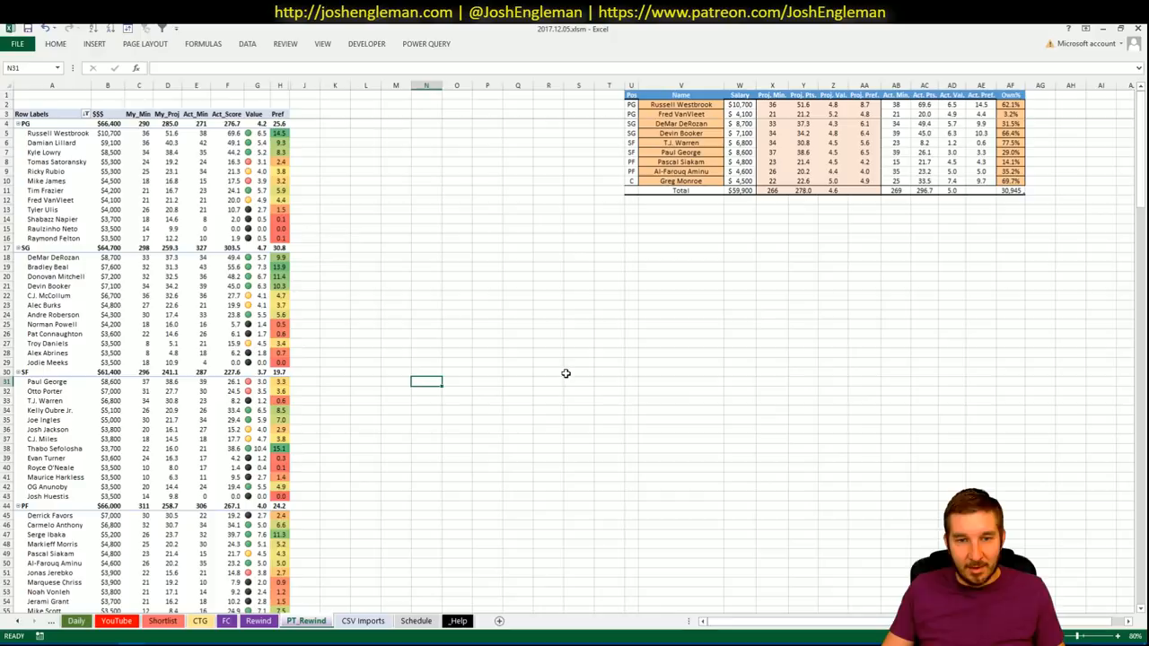
mouse_move(482, 402)
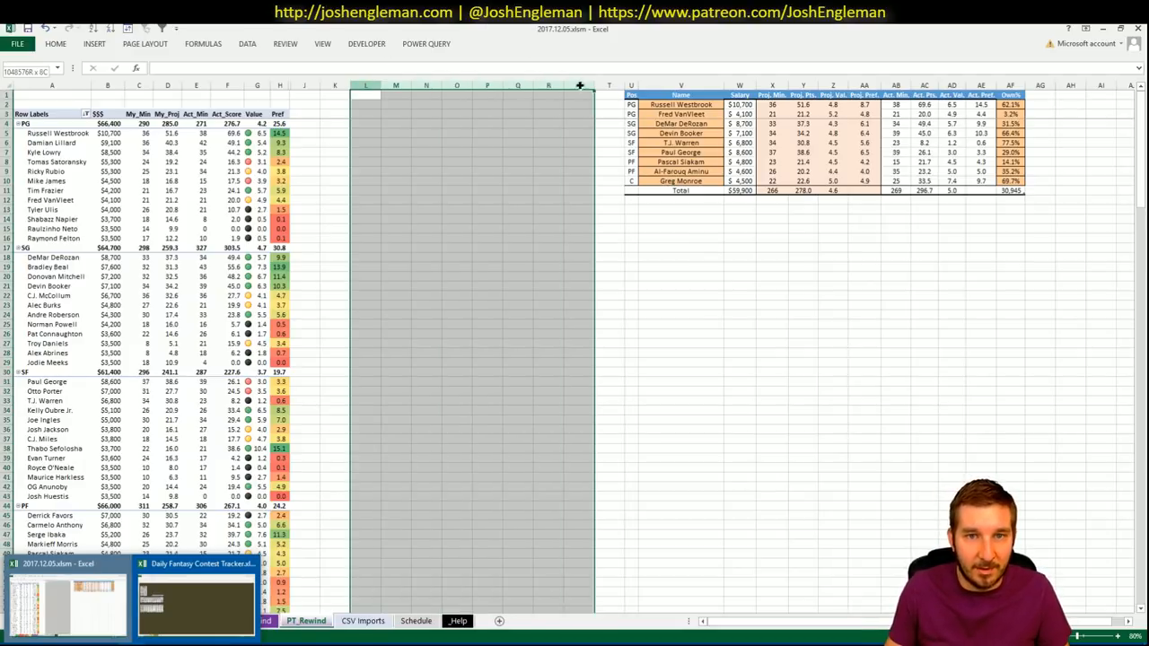
Step: Bring up the Daily Fantasy Contest Tracker's FD Details sheet with its P/L, ROI and score pivots
right_click(579, 86)
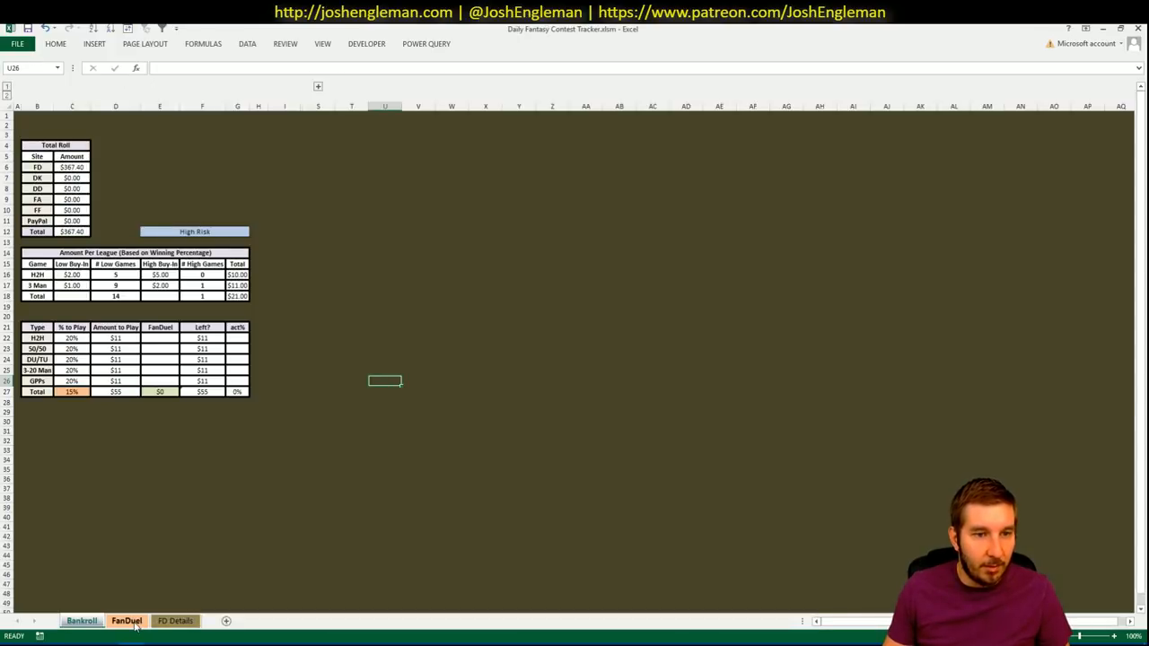
click(175, 620)
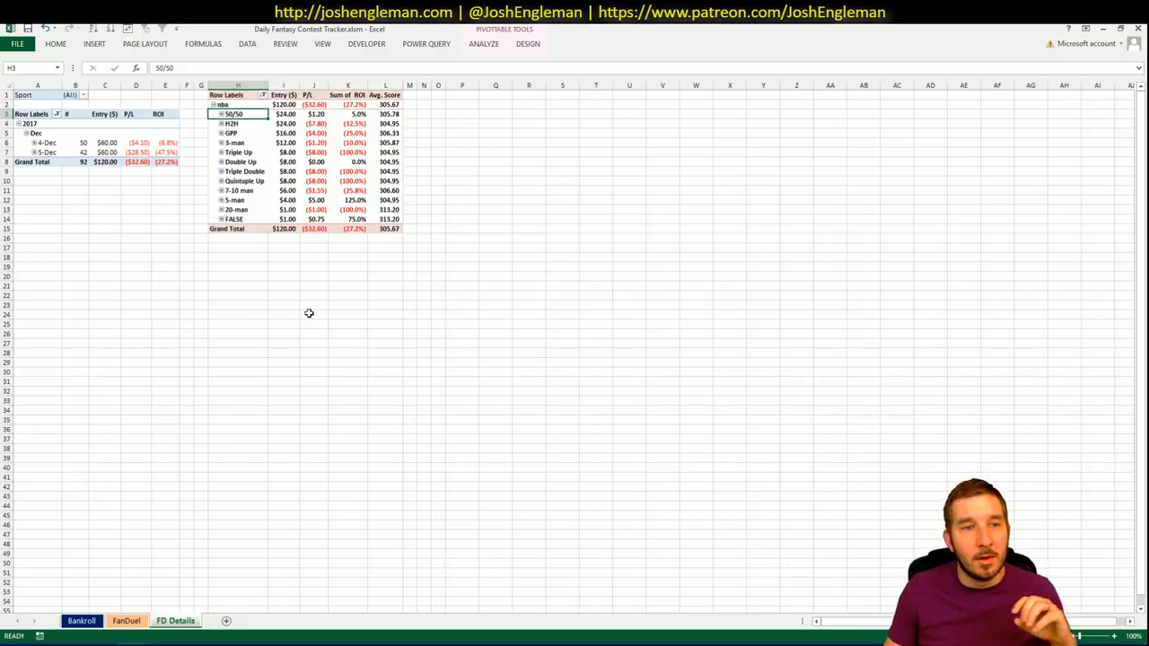
mouse_move(116, 566)
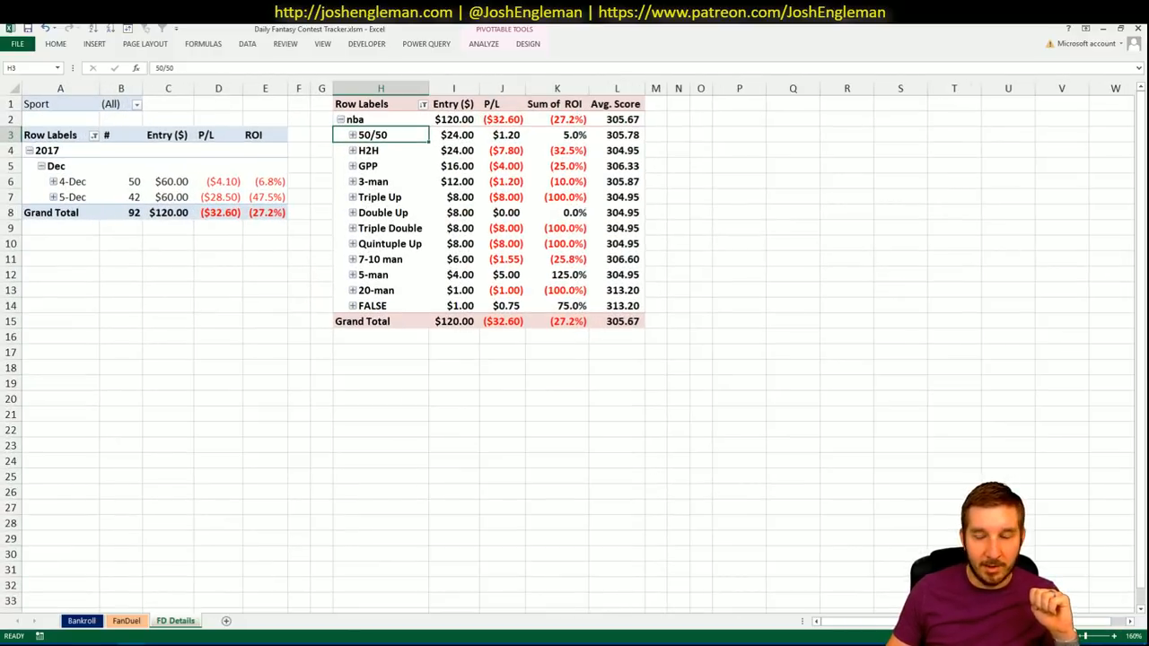
Step: Select the 5-Dec P/L value and date row, then open the pivot's context options
click(1113, 636)
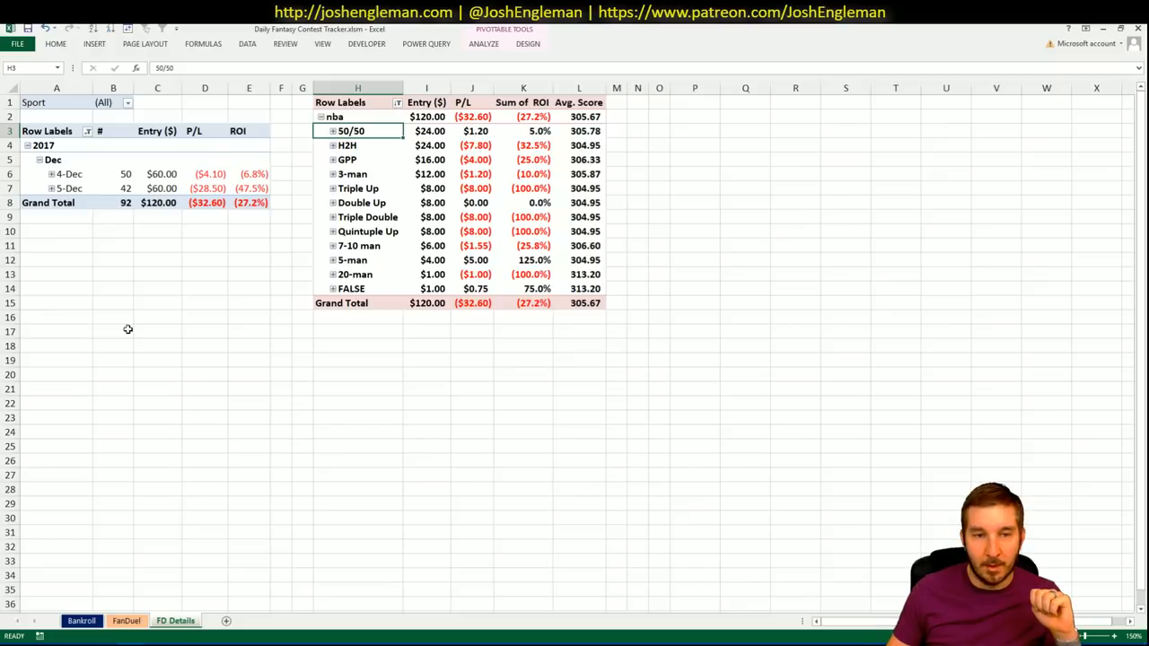
click(205, 188)
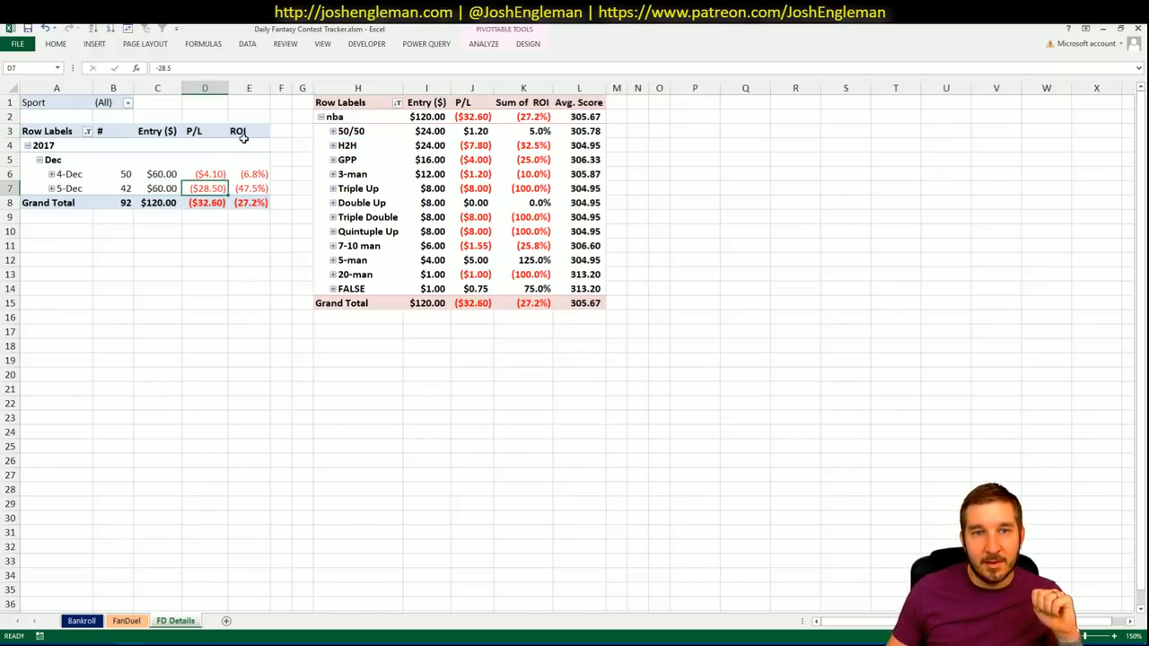
click(69, 188)
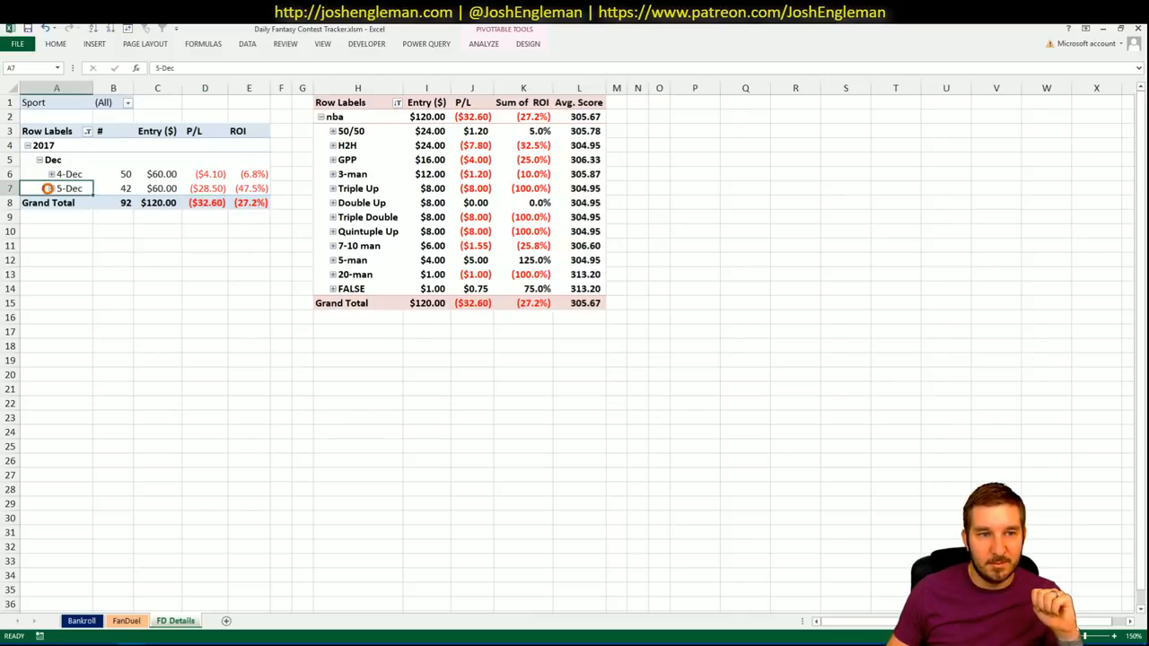
right_click(347, 145)
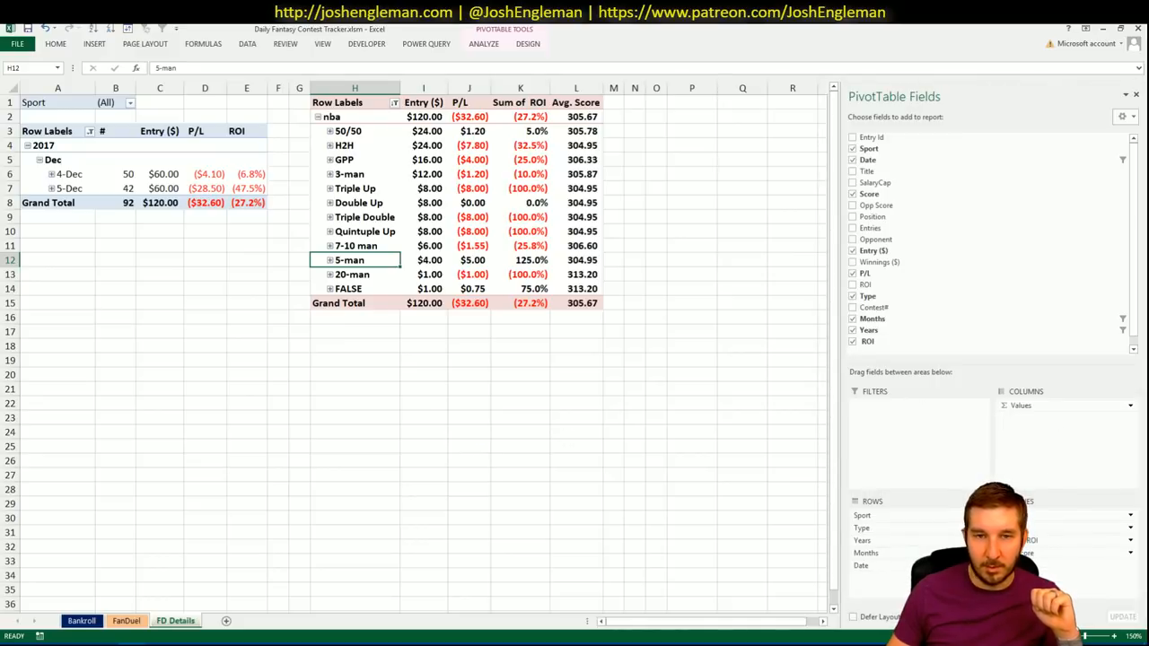
mouse_move(912, 535)
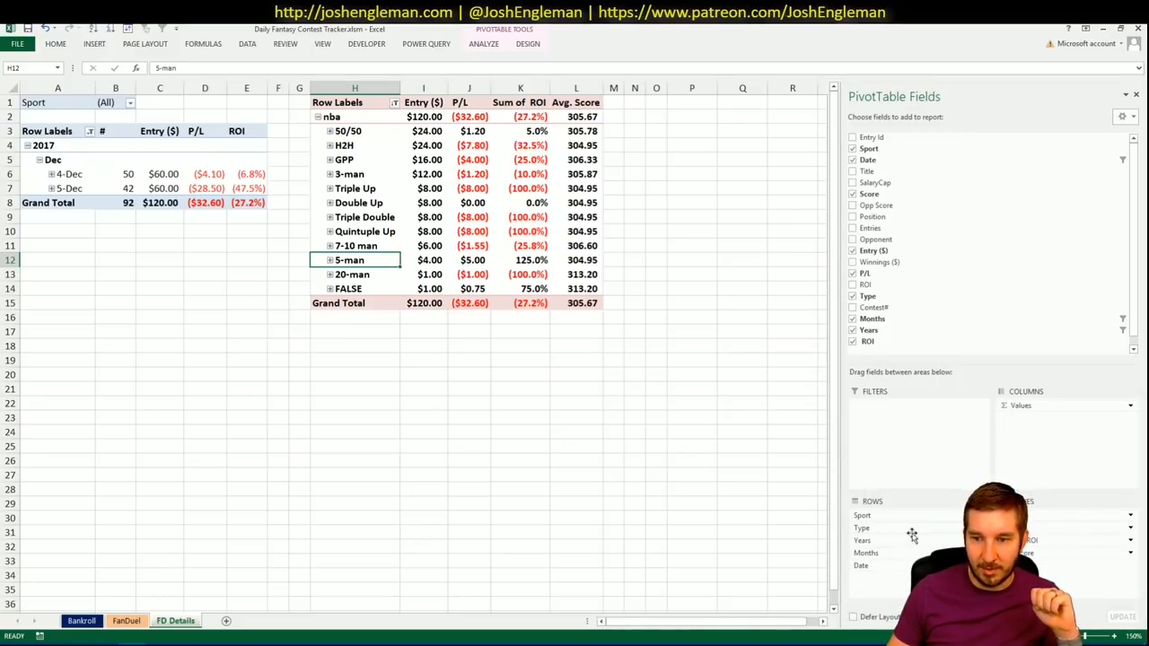
mouse_move(895, 528)
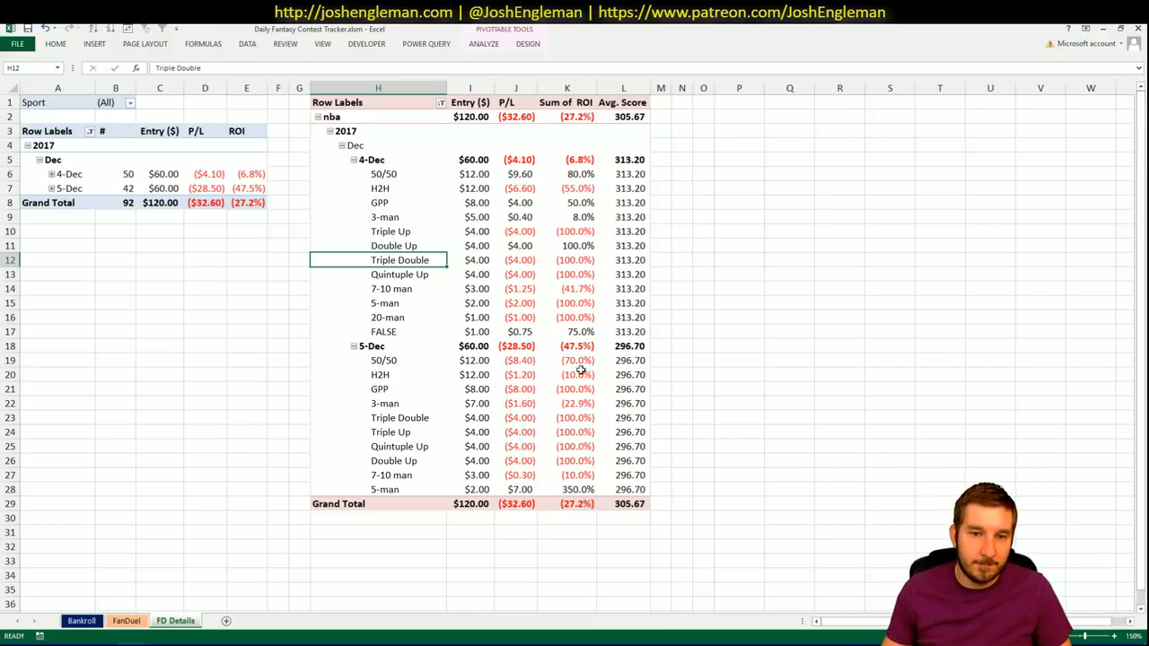
mouse_move(605, 393)
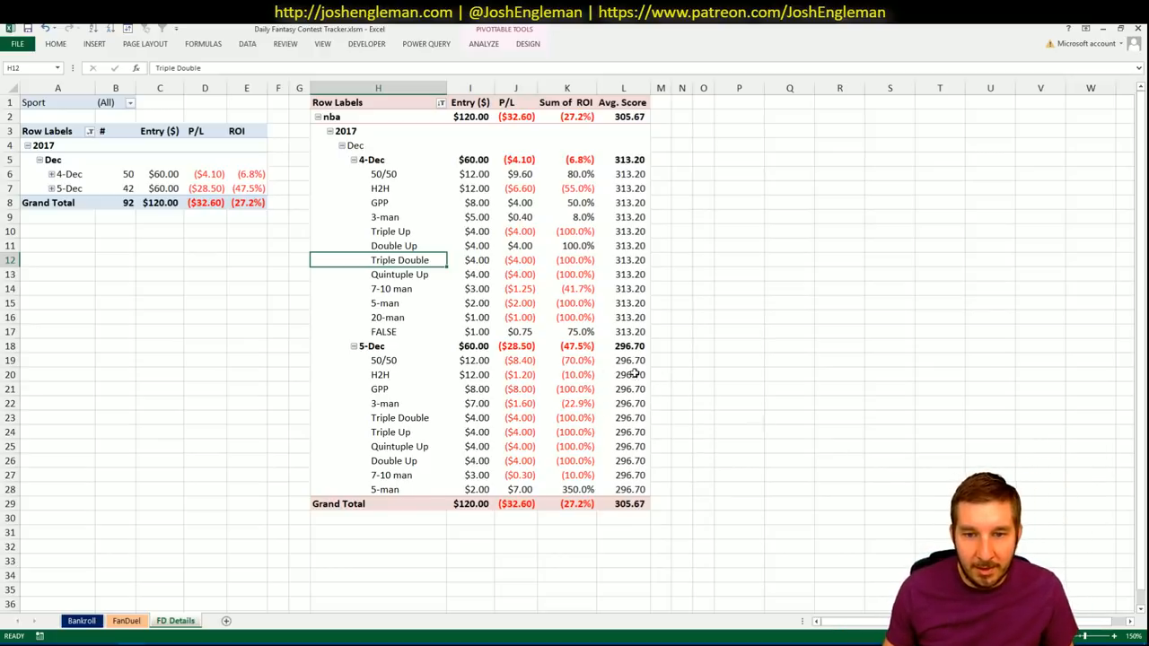
mouse_move(400, 348)
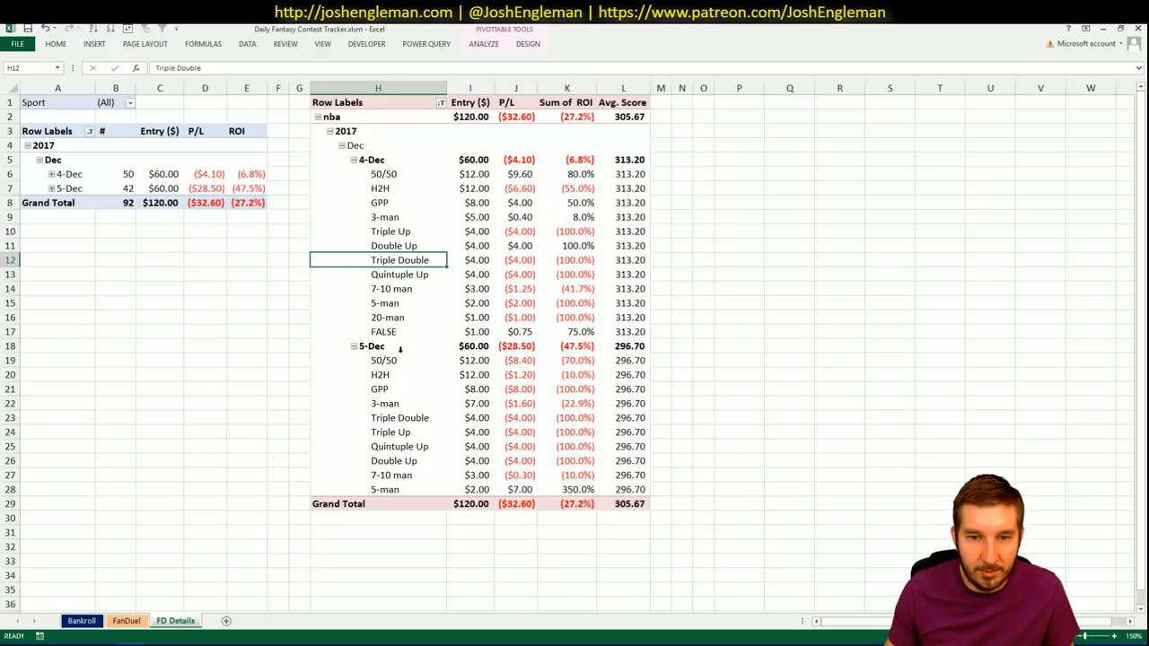
mouse_move(646, 355)
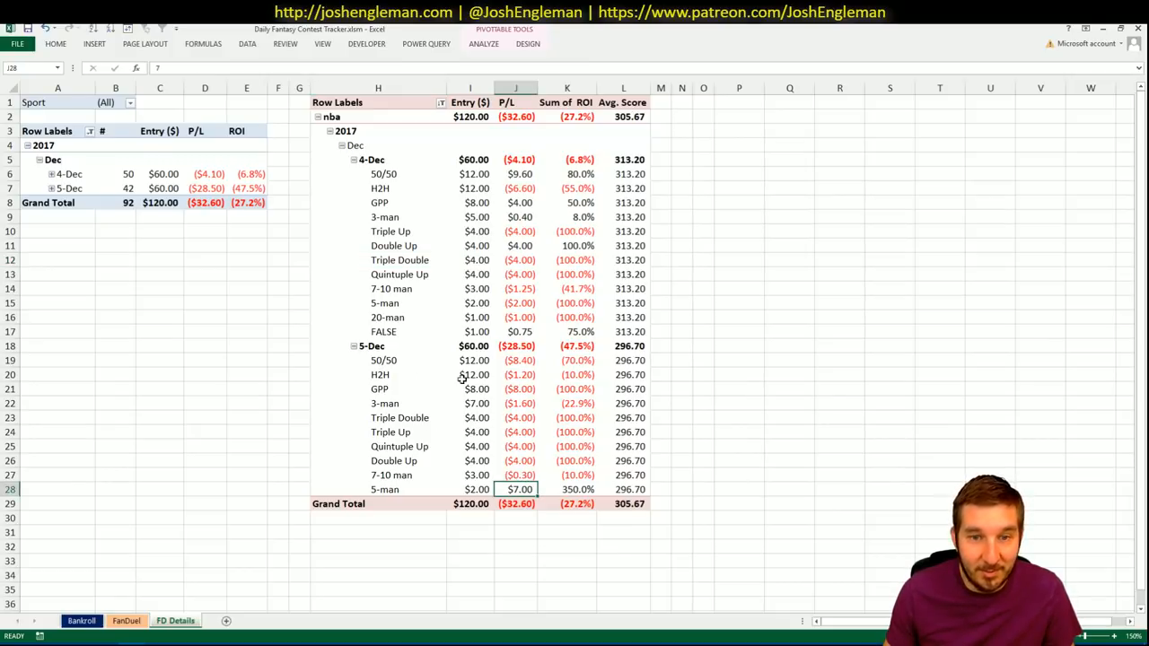
mouse_move(354, 351)
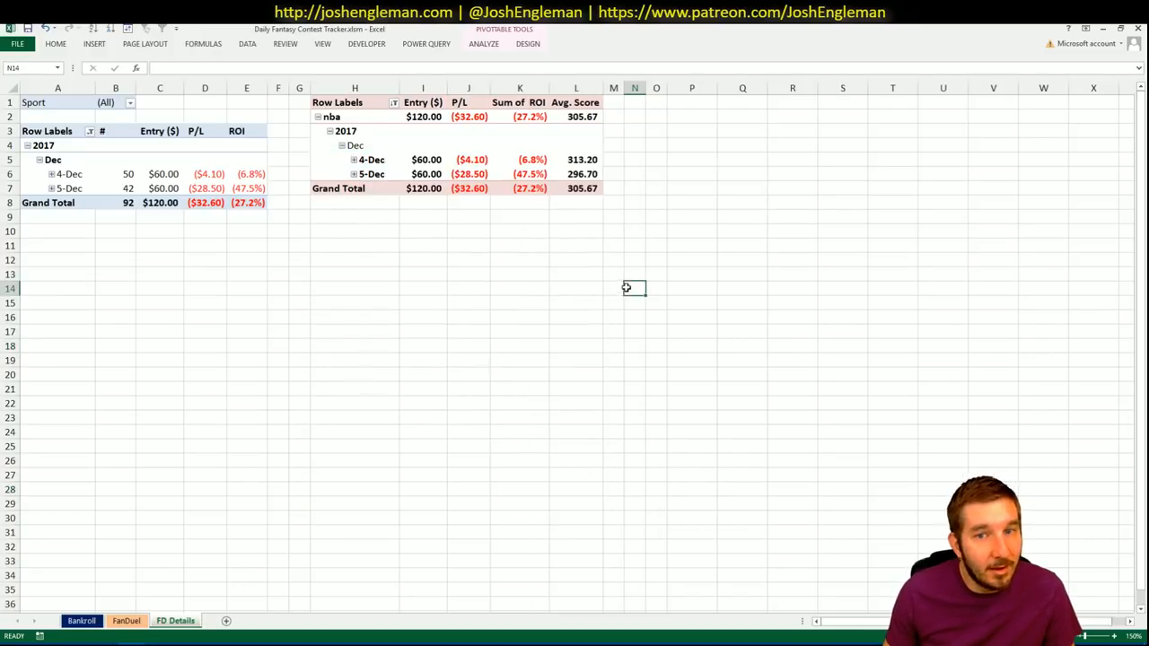
Step: Switch to the Bankroll sheet showing total roll and per-league play amounts
click(81, 620)
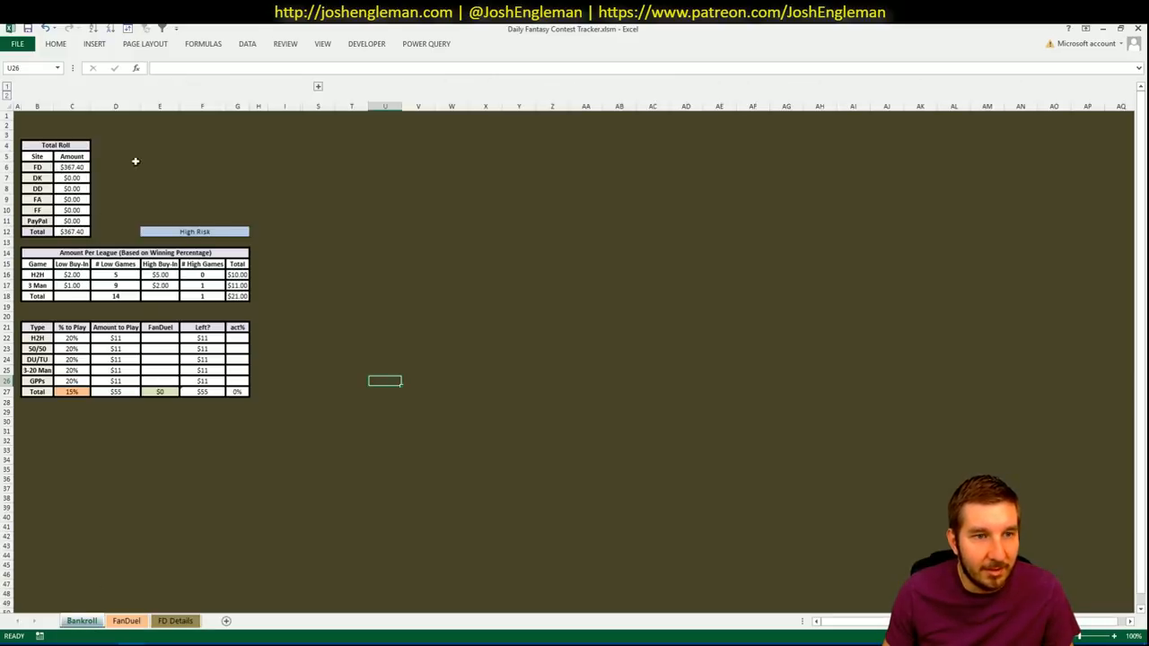
mouse_move(120, 167)
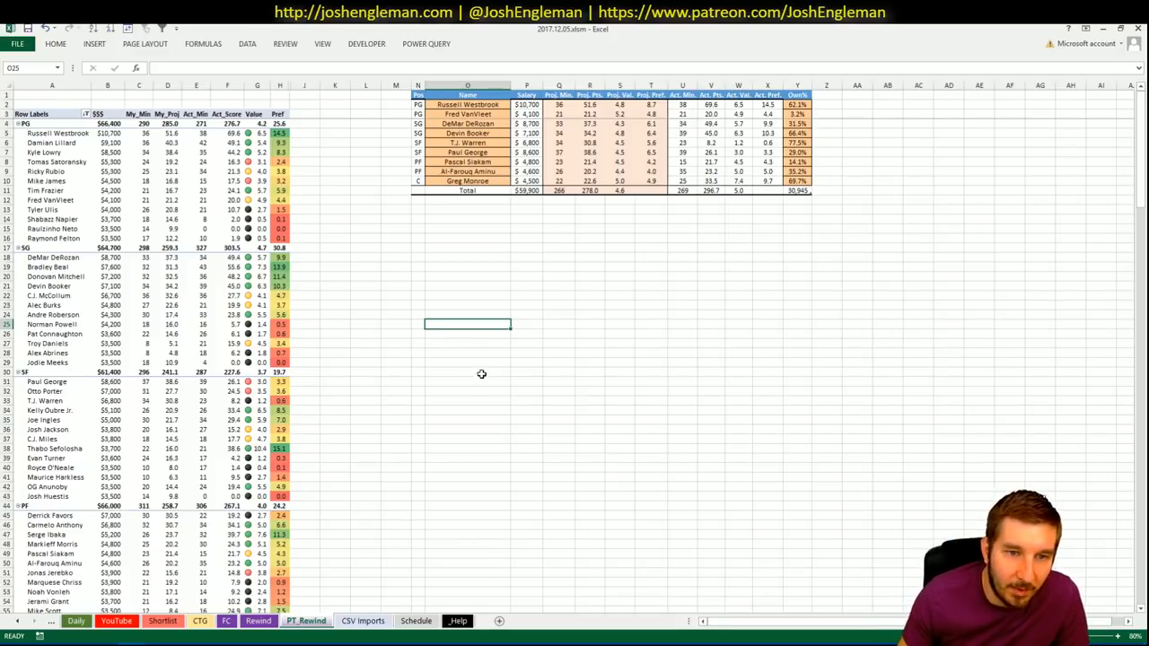
mouse_move(530, 417)
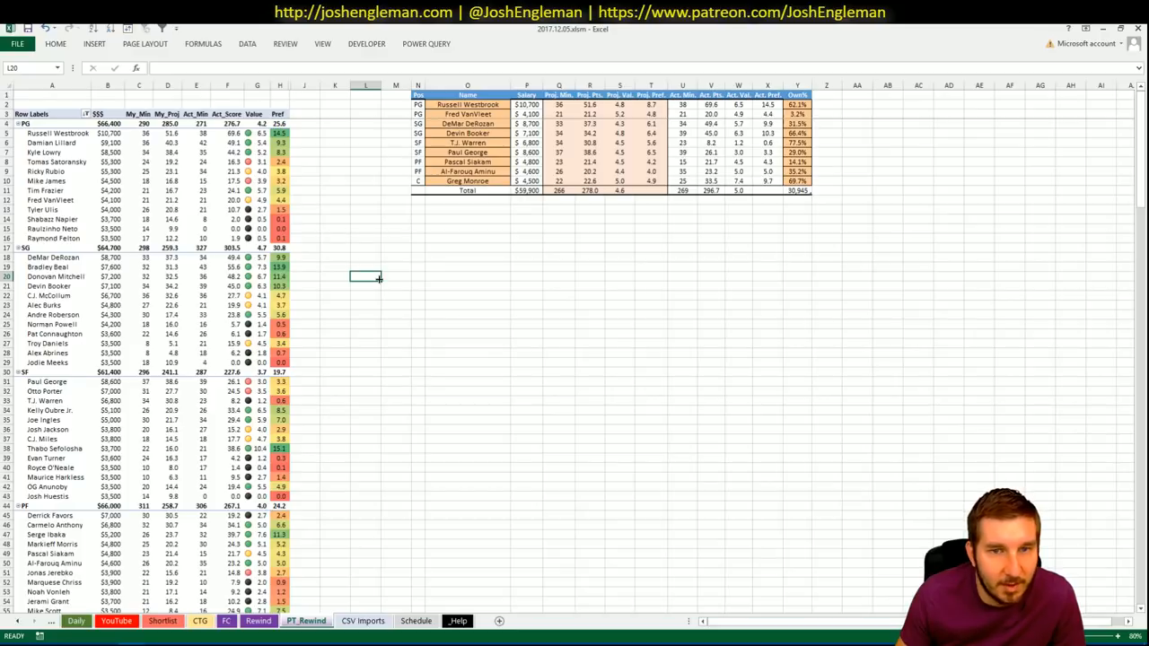
mouse_move(346, 286)
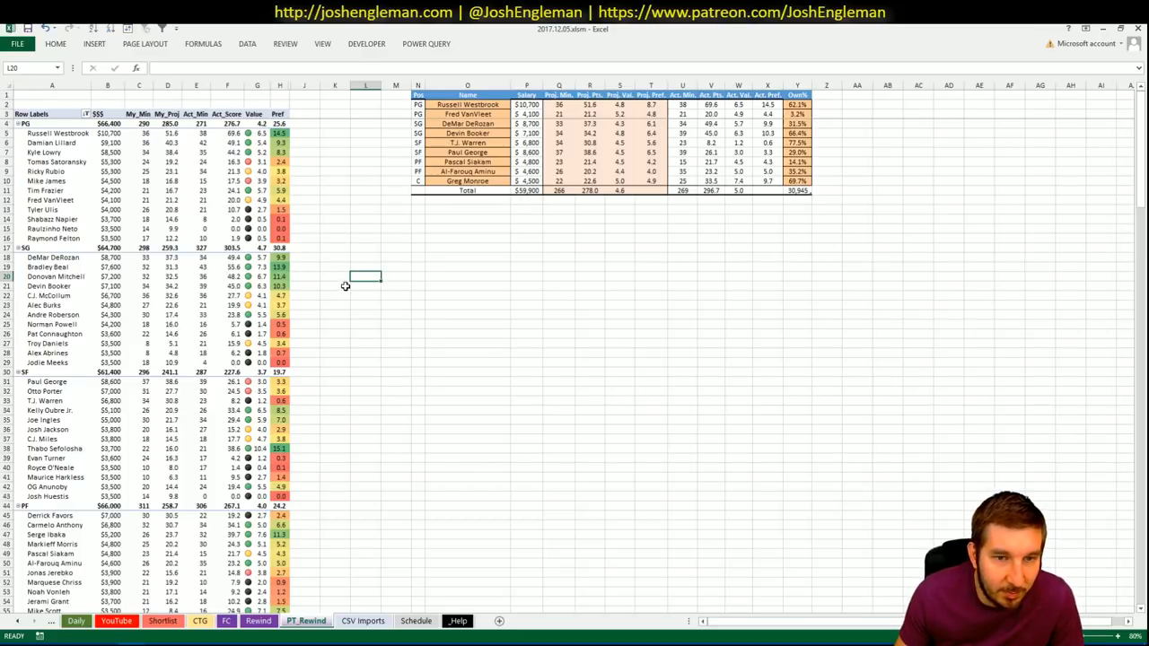
scroll(down, 3)
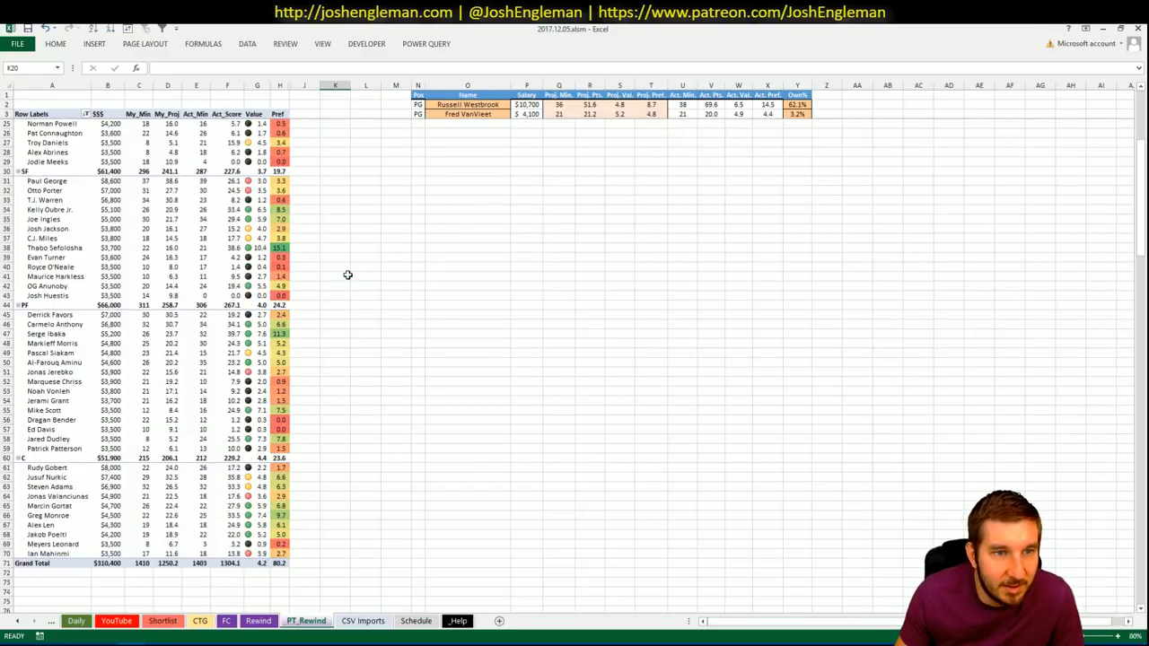
scroll(down, 3)
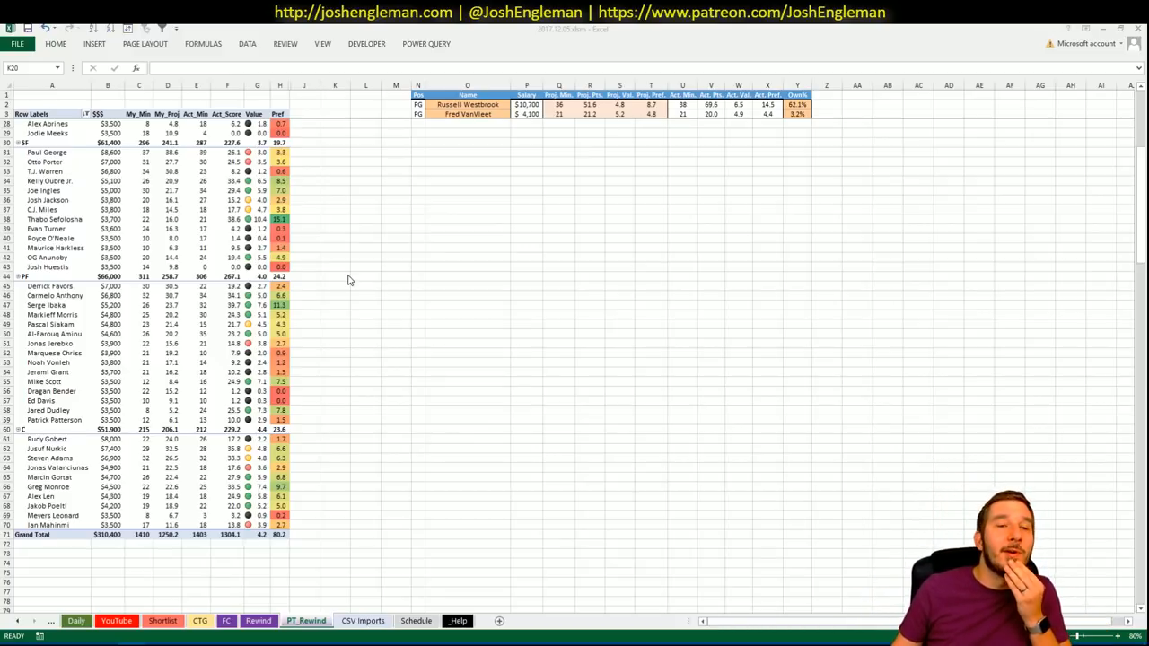
mouse_move(514, 177)
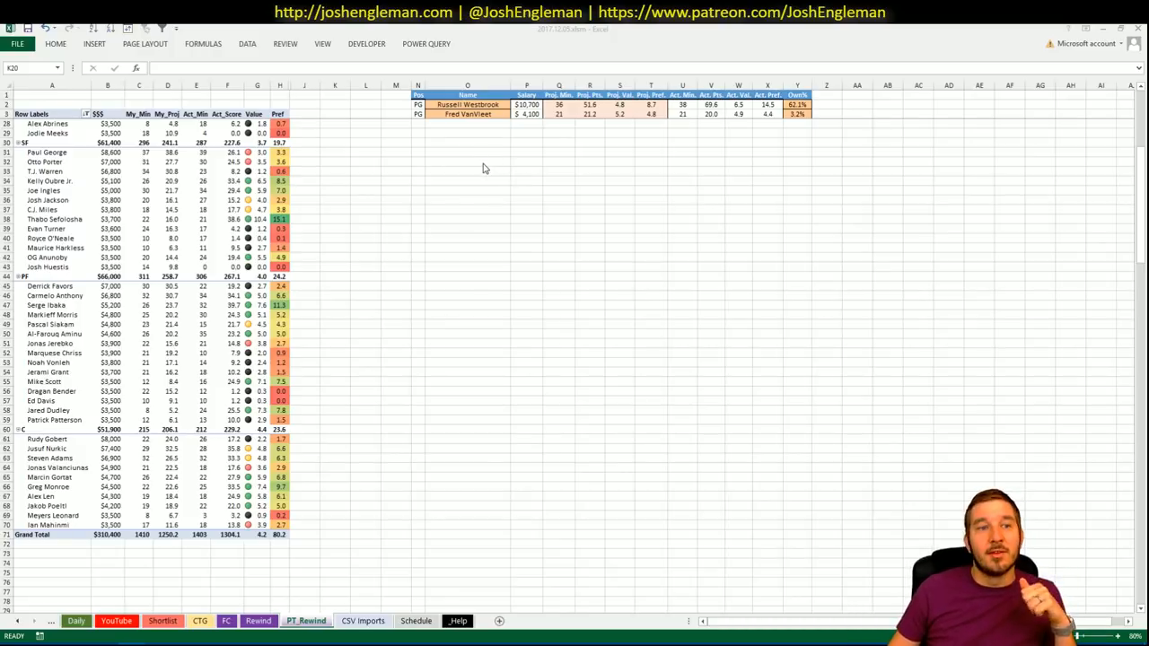
mouse_move(312, 196)
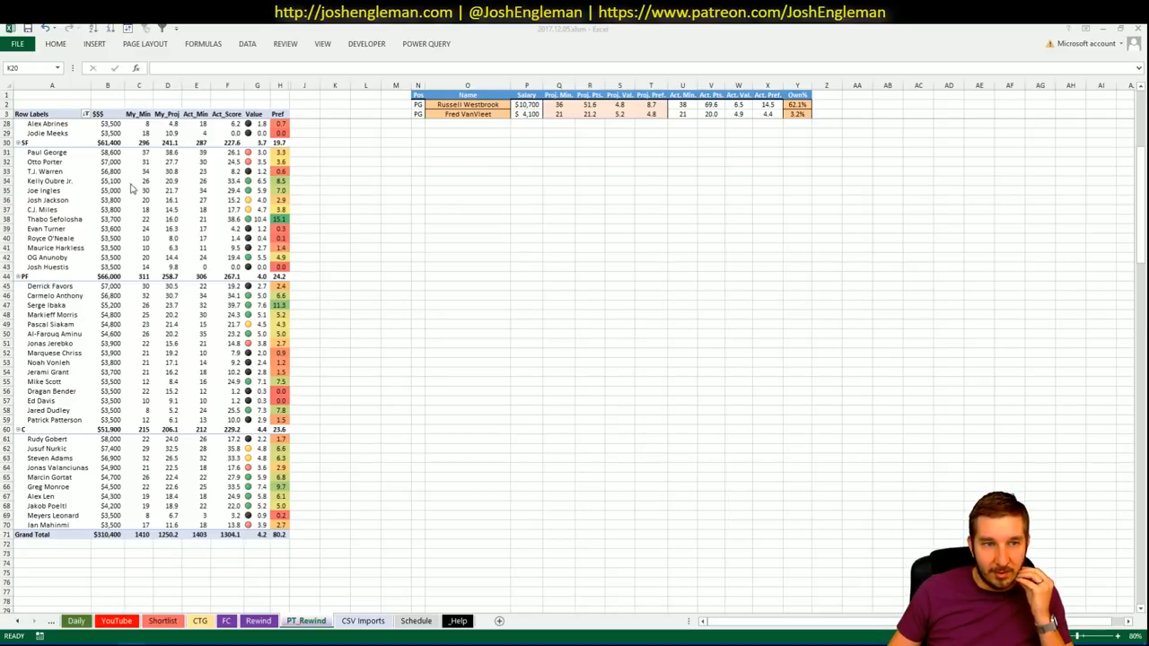
mouse_move(356, 197)
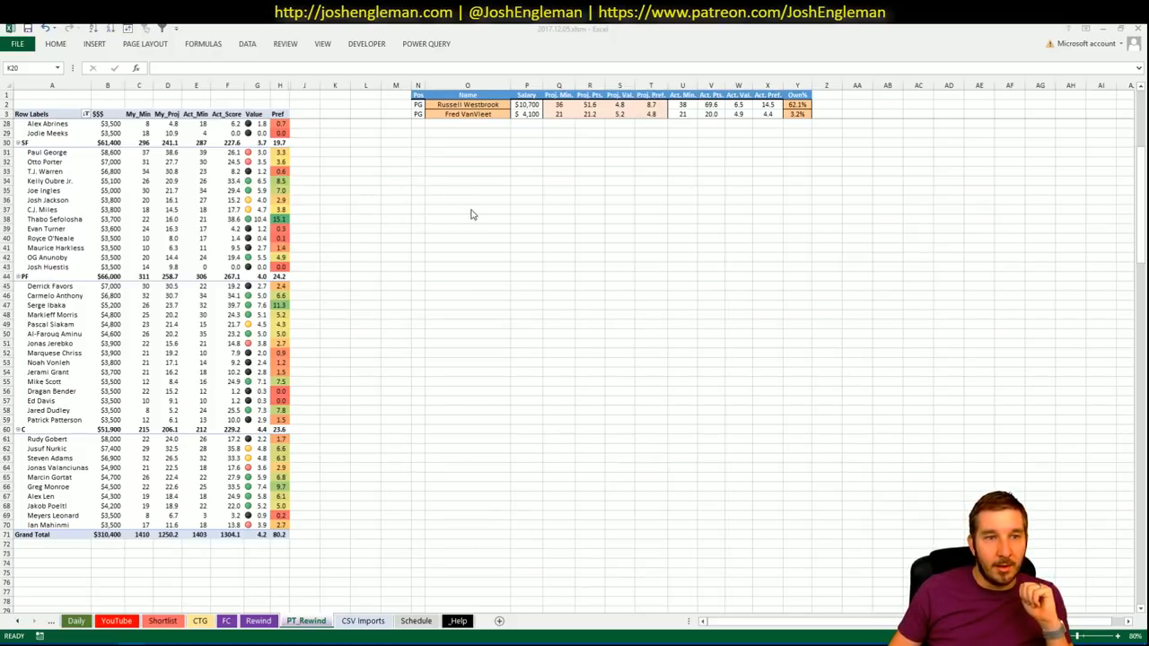
mouse_move(201, 224)
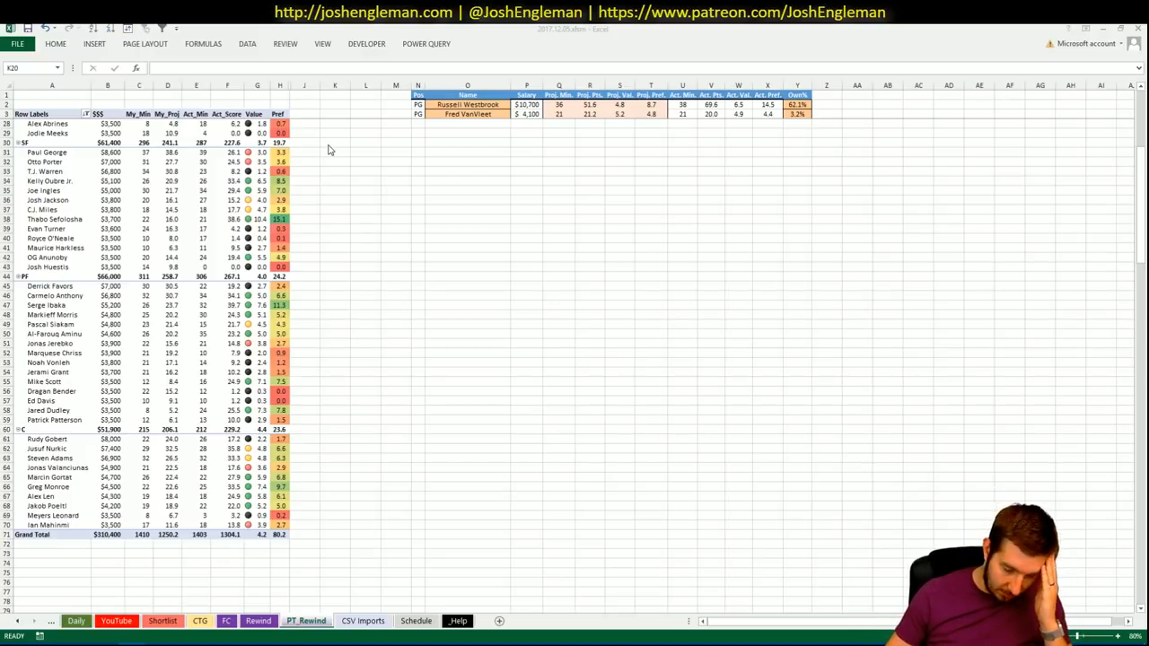
mouse_move(232, 226)
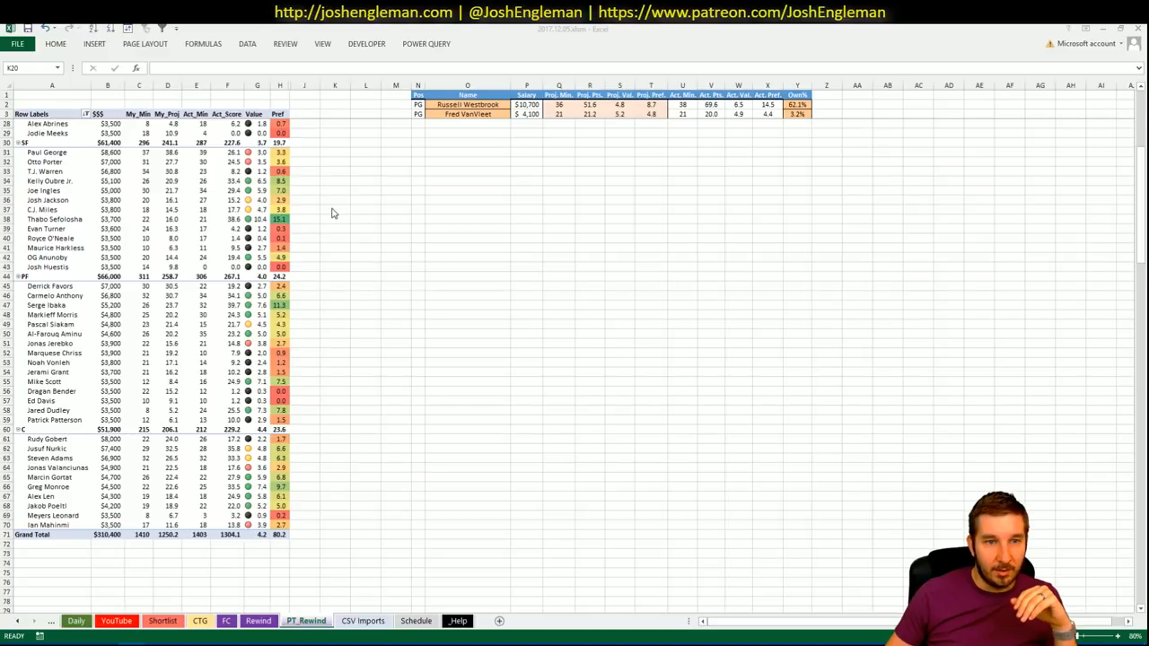
mouse_move(381, 261)
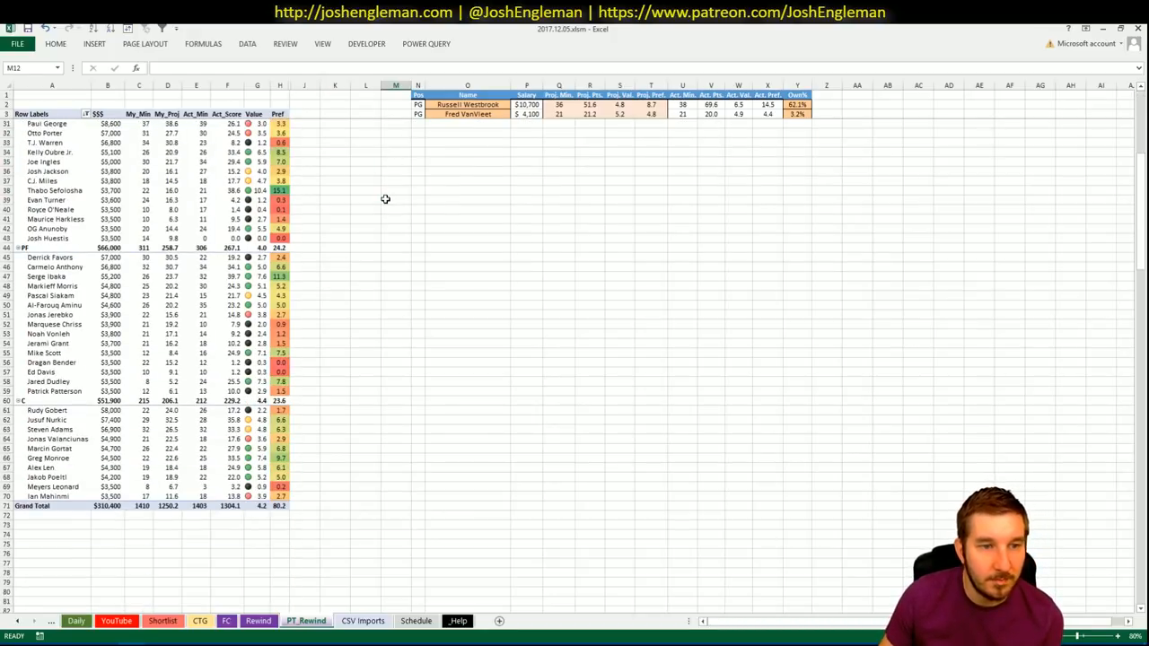
Step: Scroll through the PT_Rewind positional player pivot beside the optimal lineup table
scroll(down, 3)
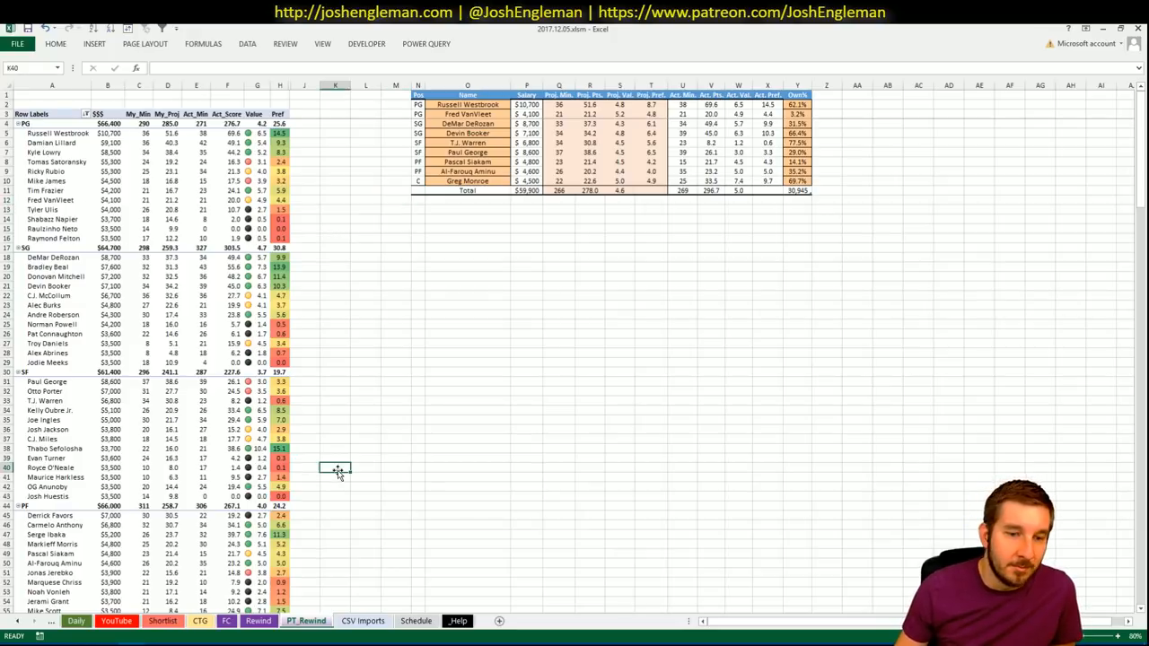
scroll(down, 3)
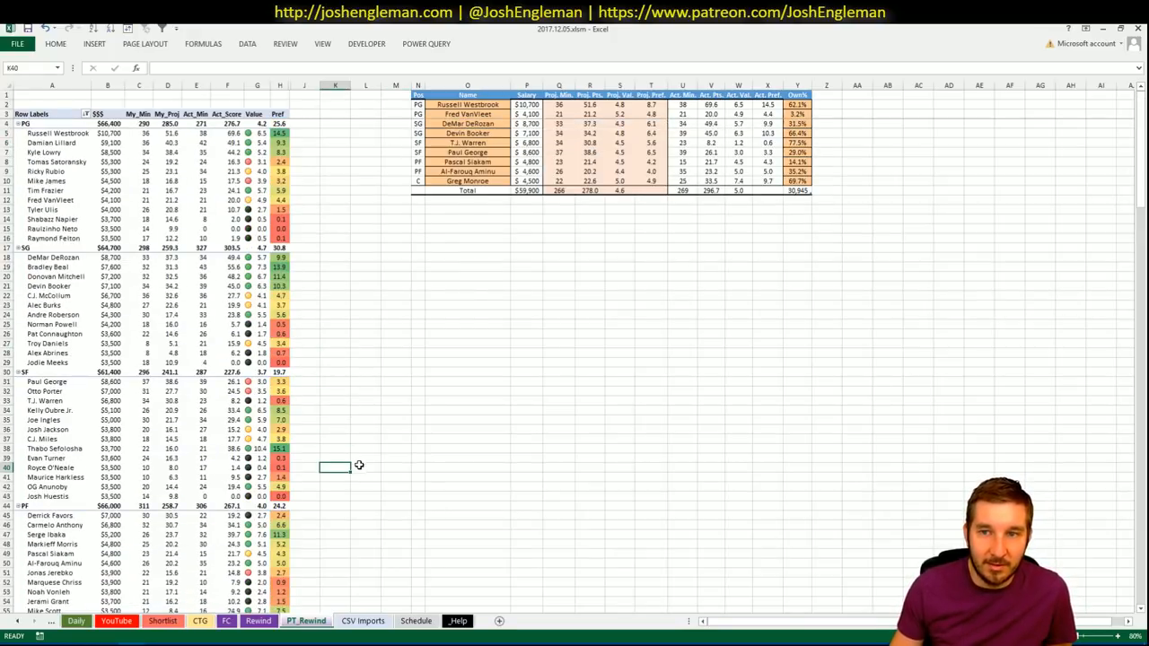
scroll(down, 3)
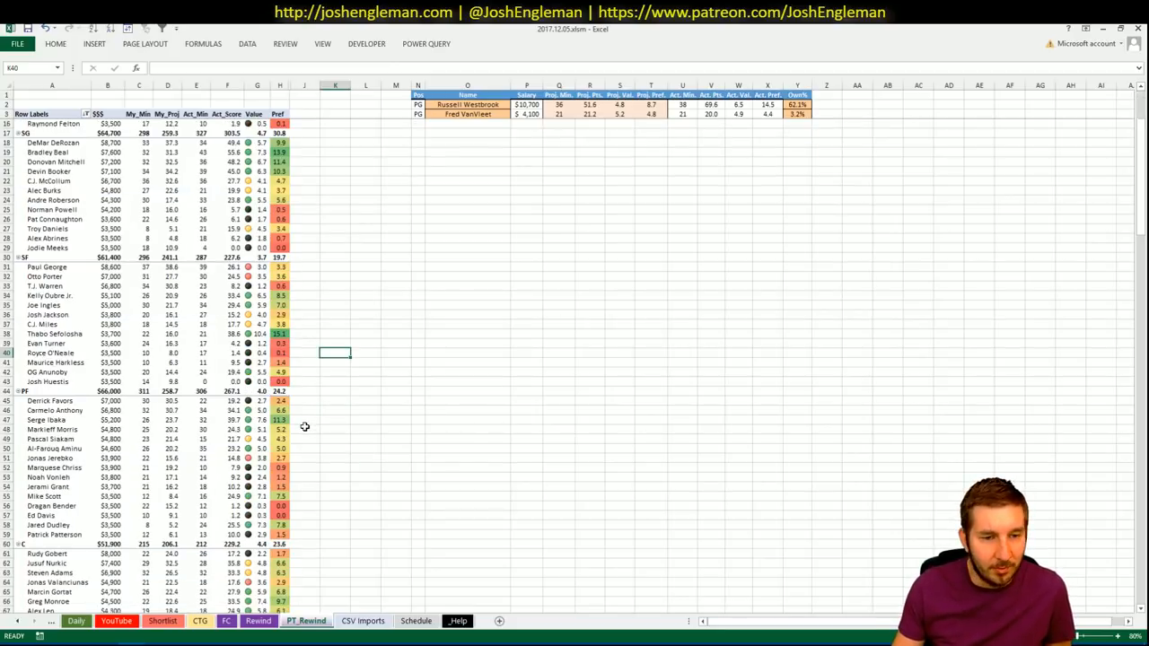
scroll(down, 3)
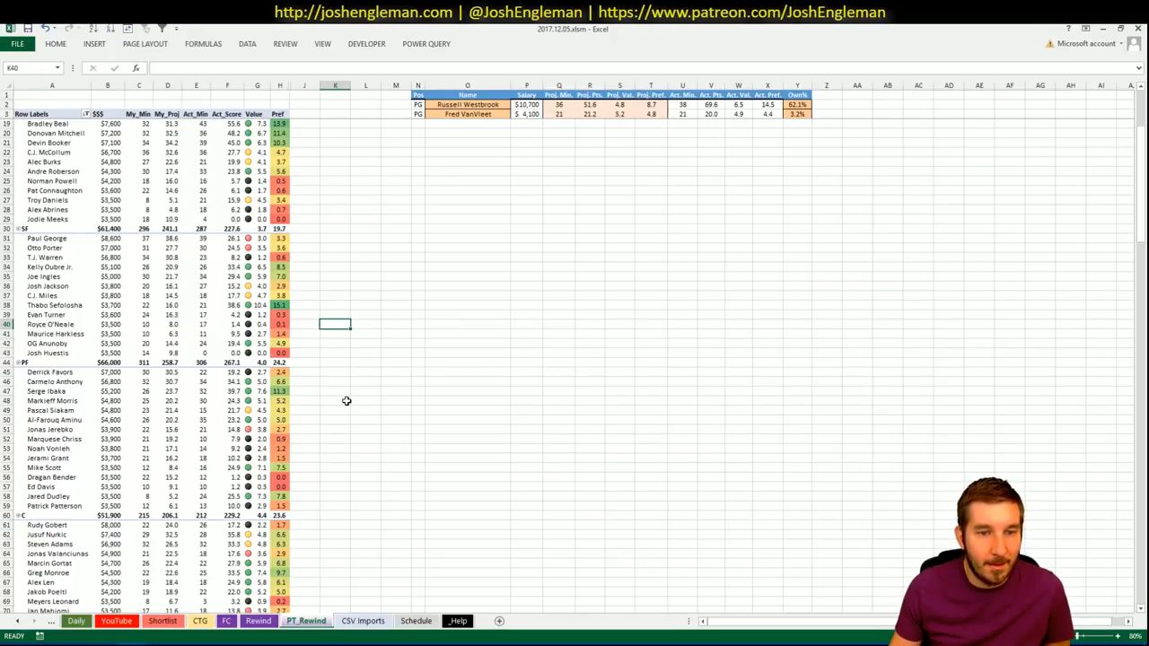
mouse_move(333, 371)
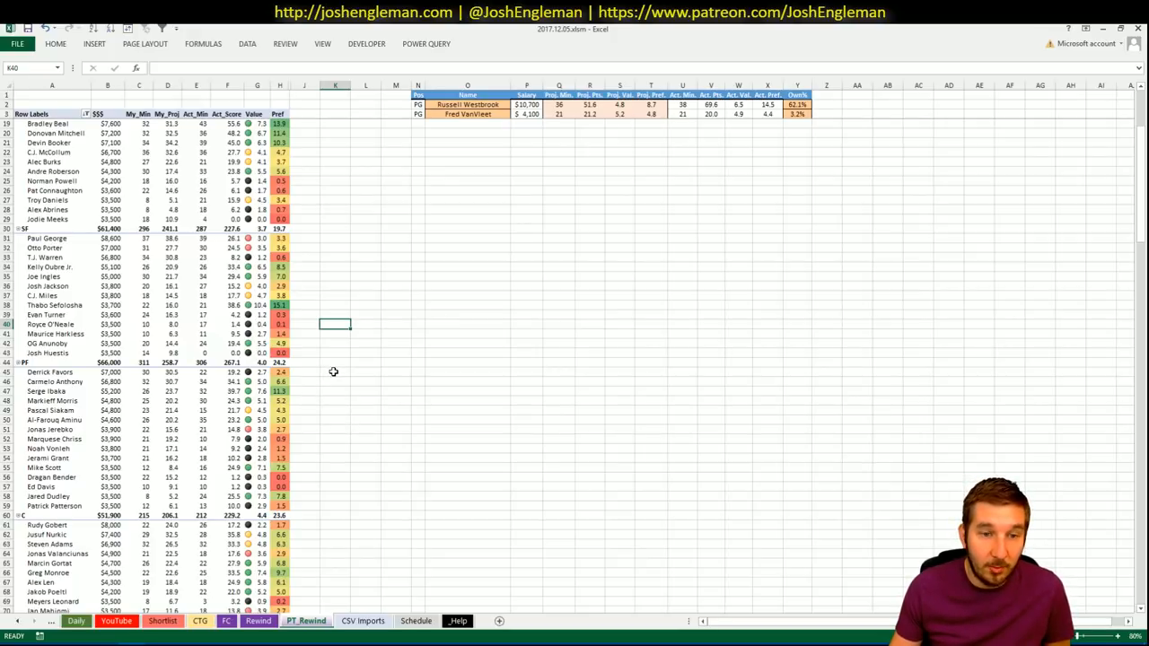
mouse_move(353, 395)
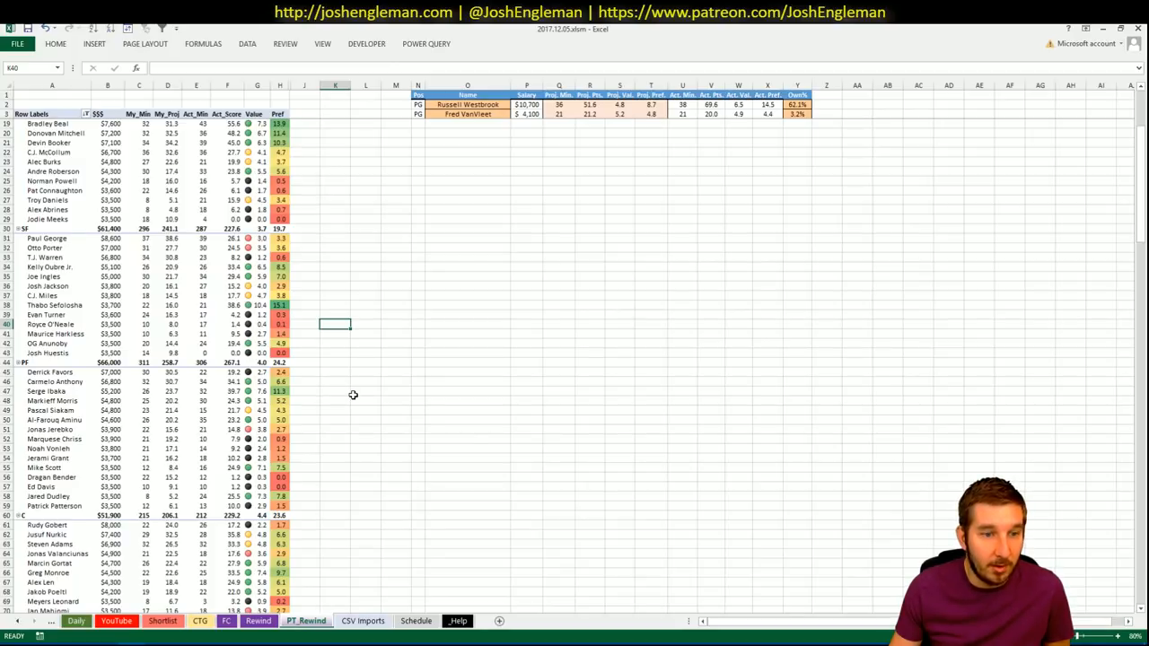
mouse_move(367, 390)
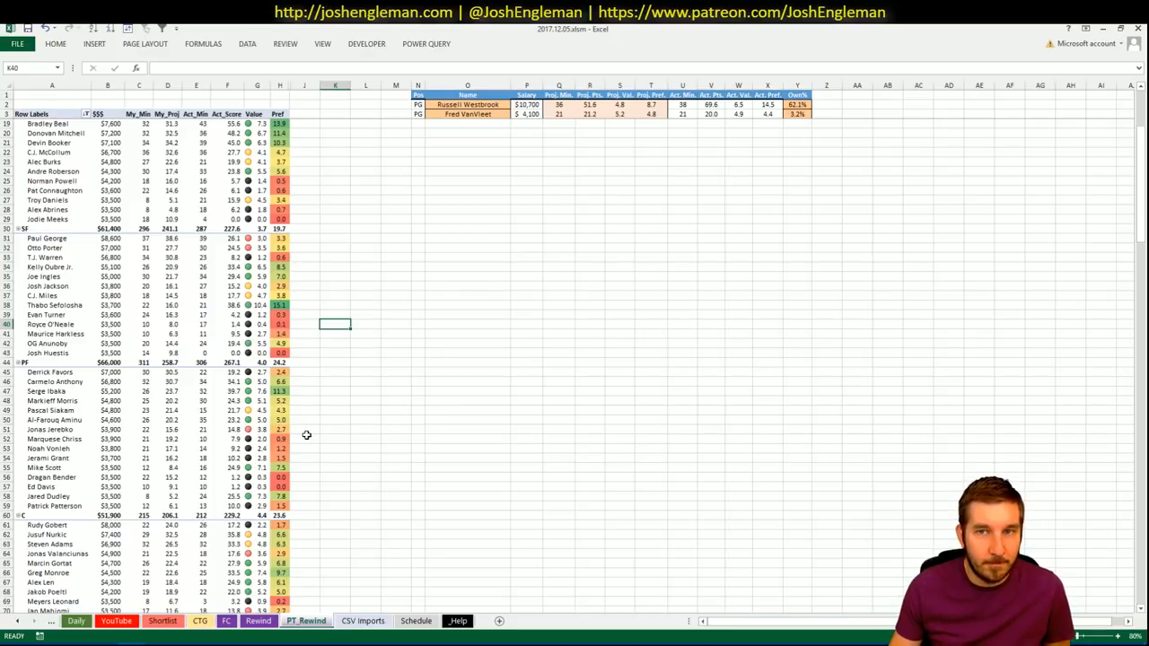
mouse_move(424, 449)
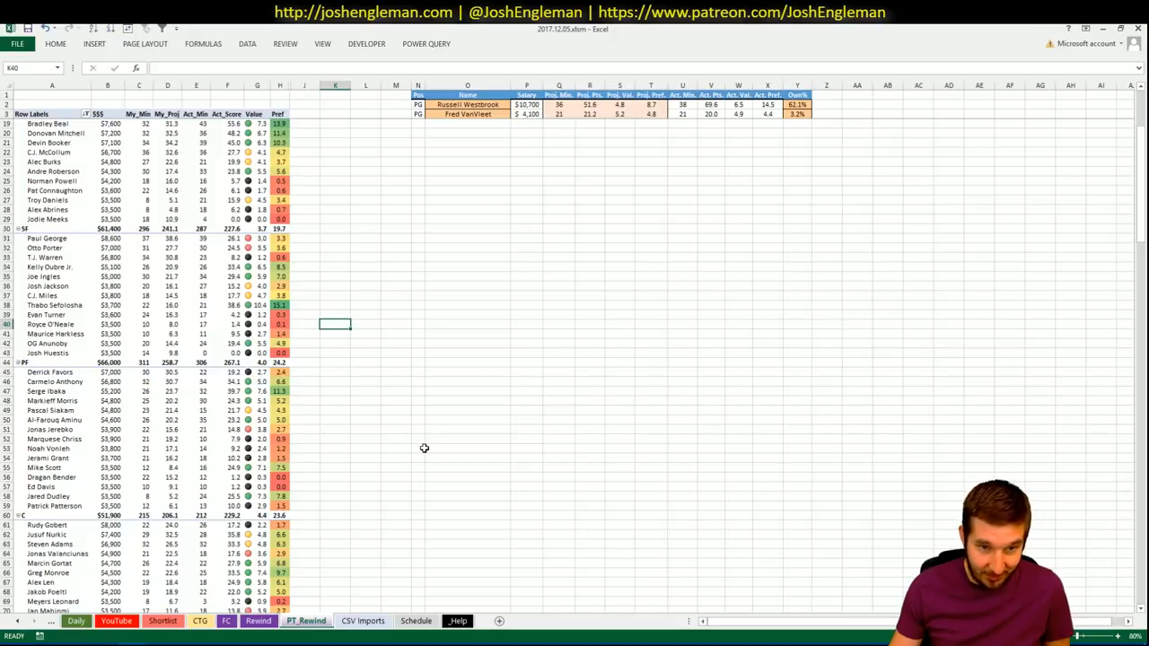
mouse_move(308, 460)
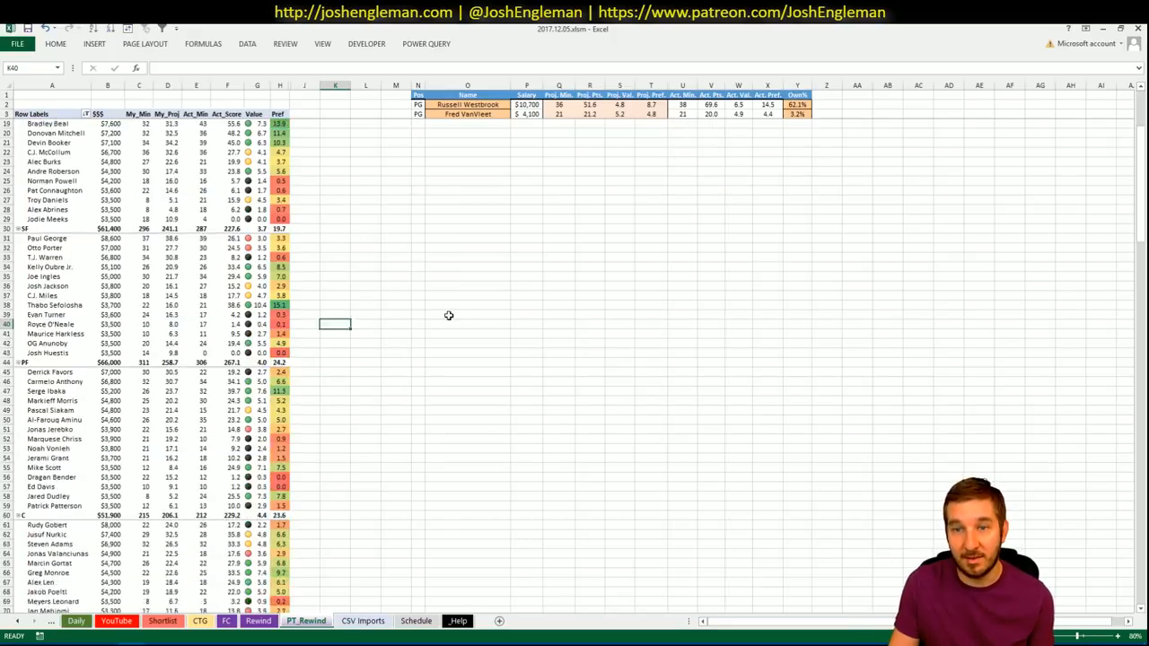
Step: Scroll the FanDuel sheet's bankroll and per-league allocation tables
scroll(down, 3)
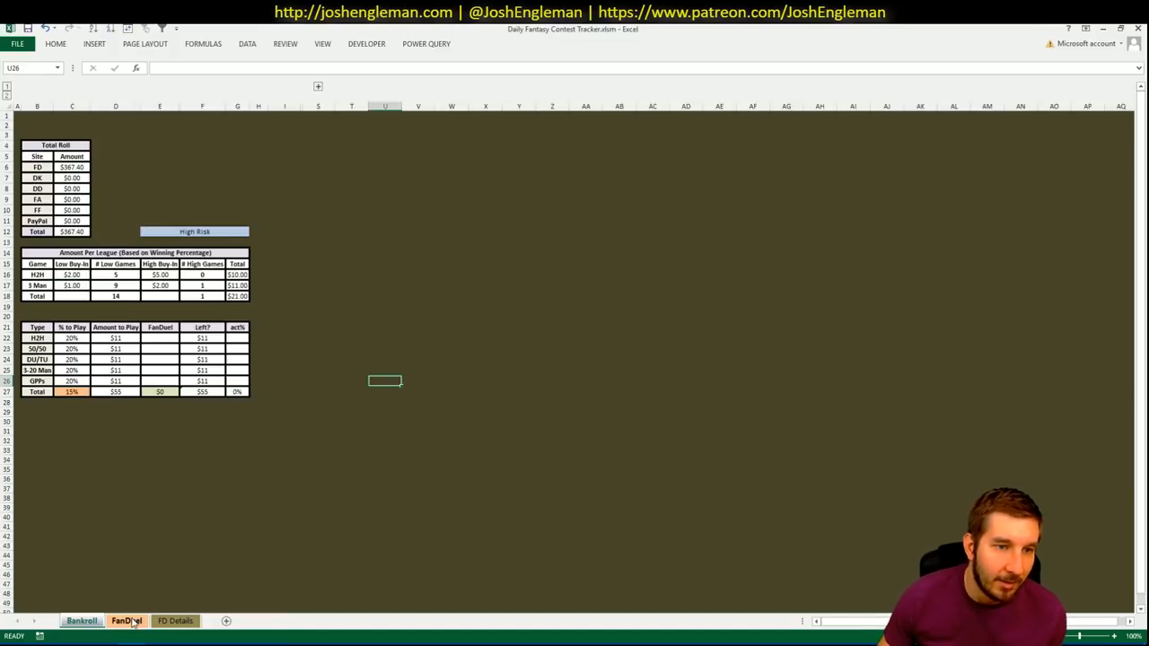
Step: Open FD Details and select the NBA date pivot to show its field list
click(175, 620)
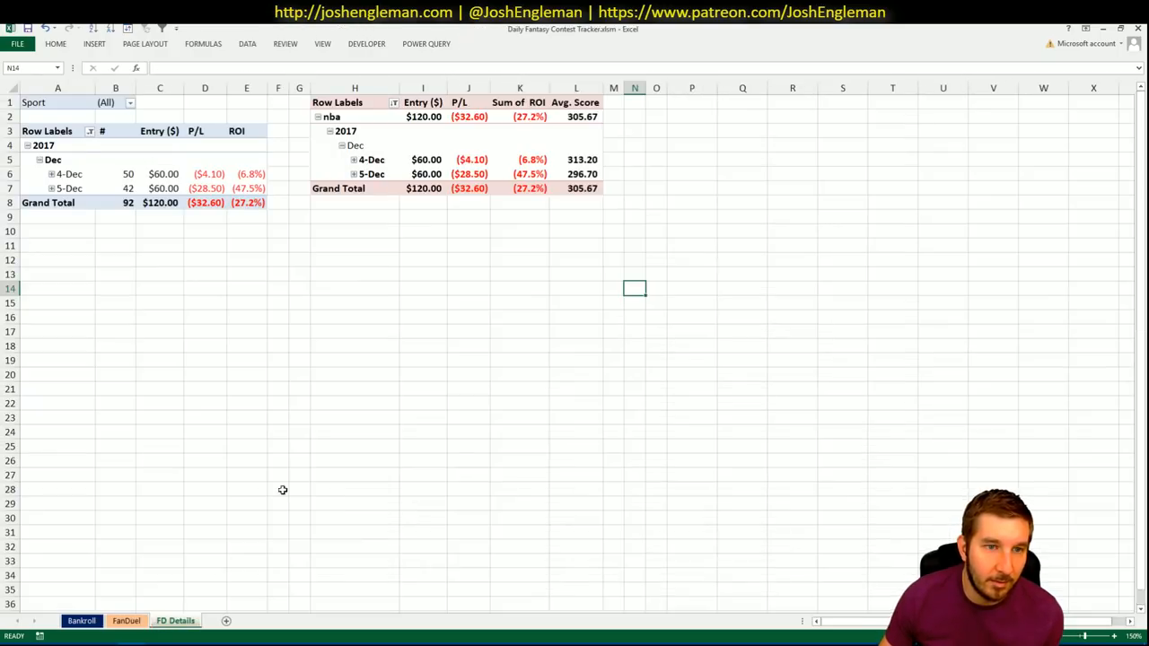
mouse_move(339, 224)
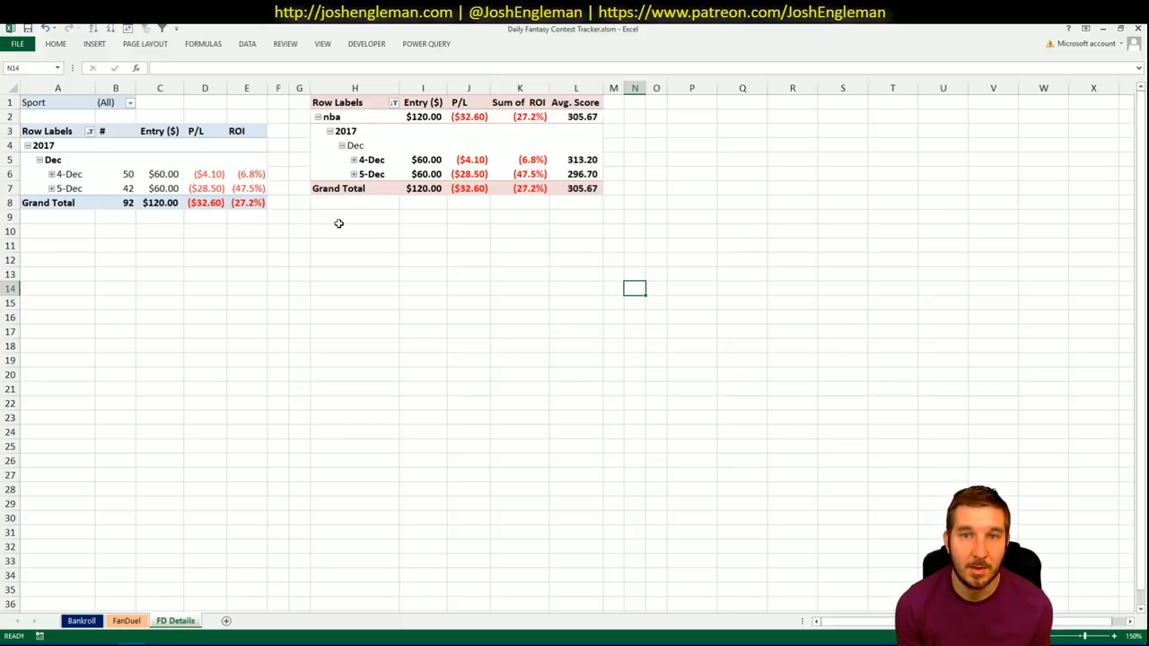
click(115, 87)
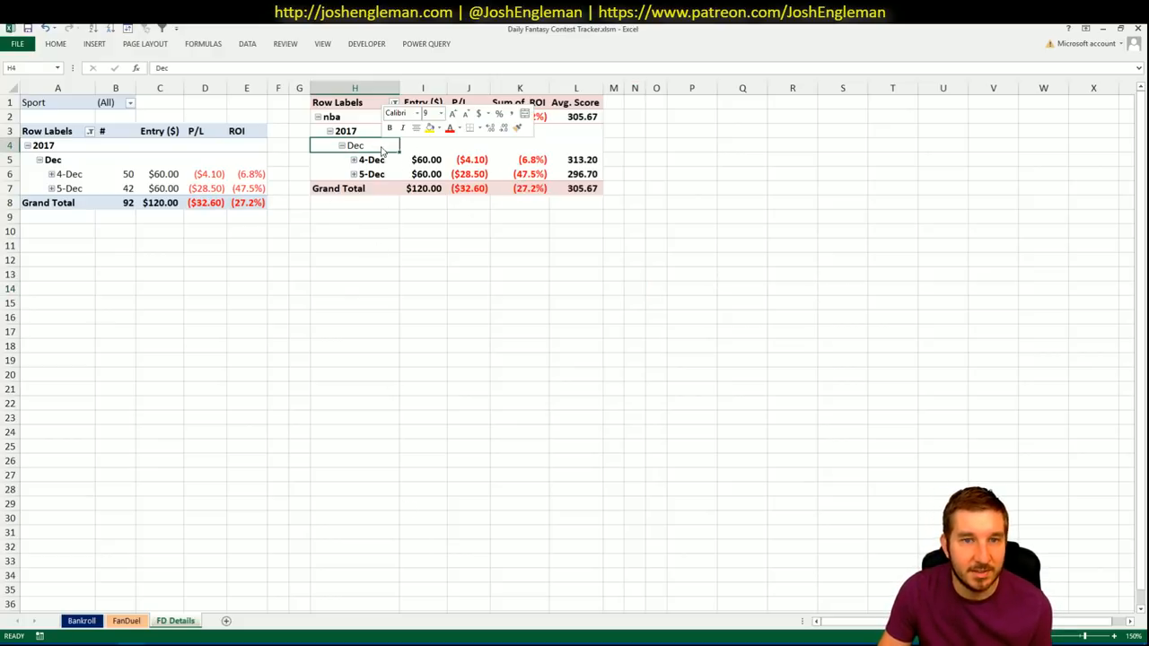
click(354, 144)
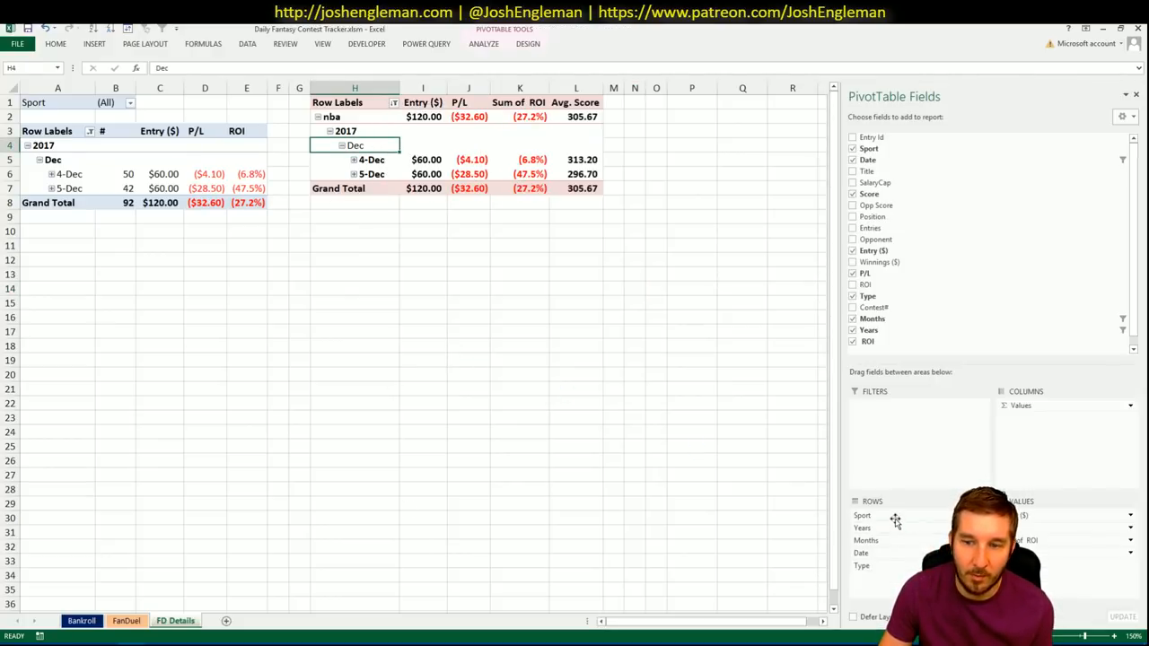